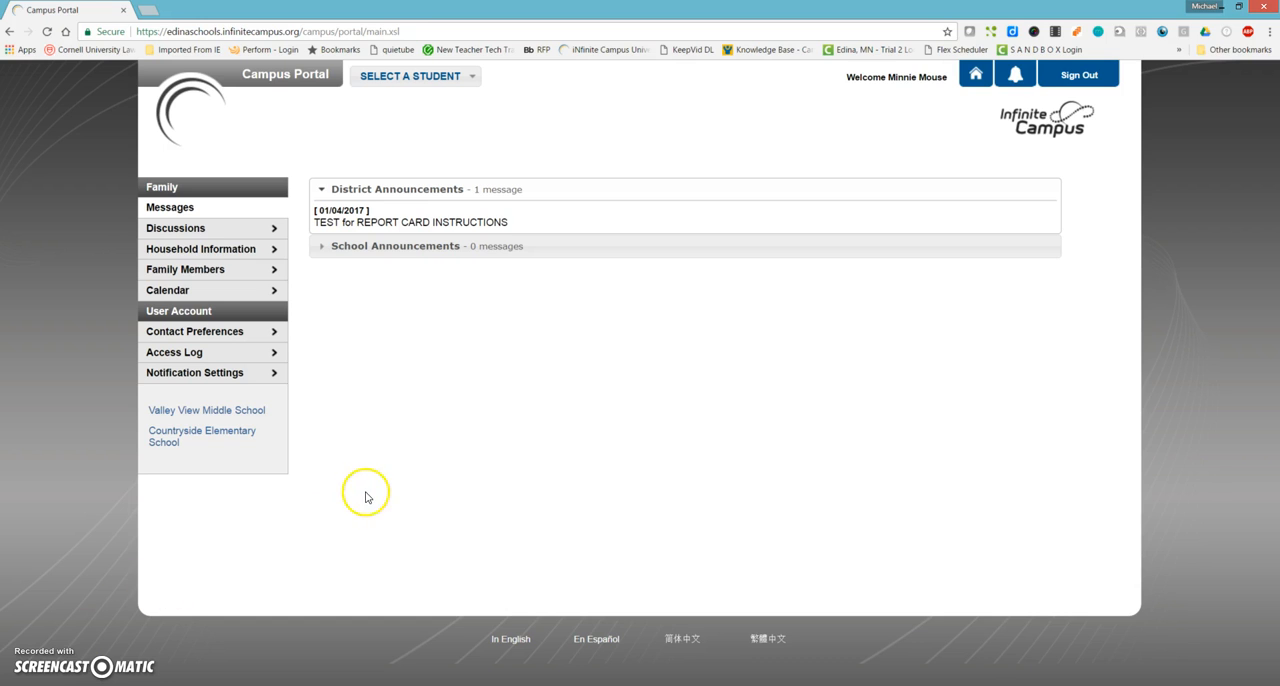
mouse_move(591, 156)
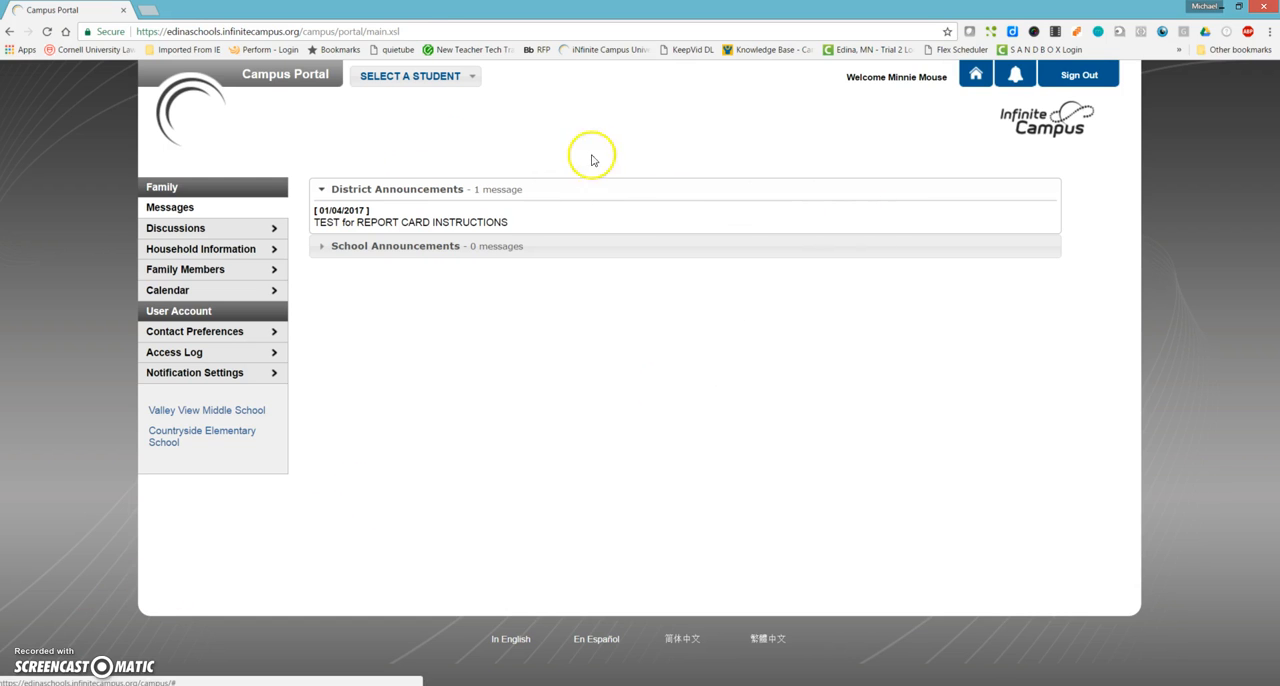
mouse_move(472, 76)
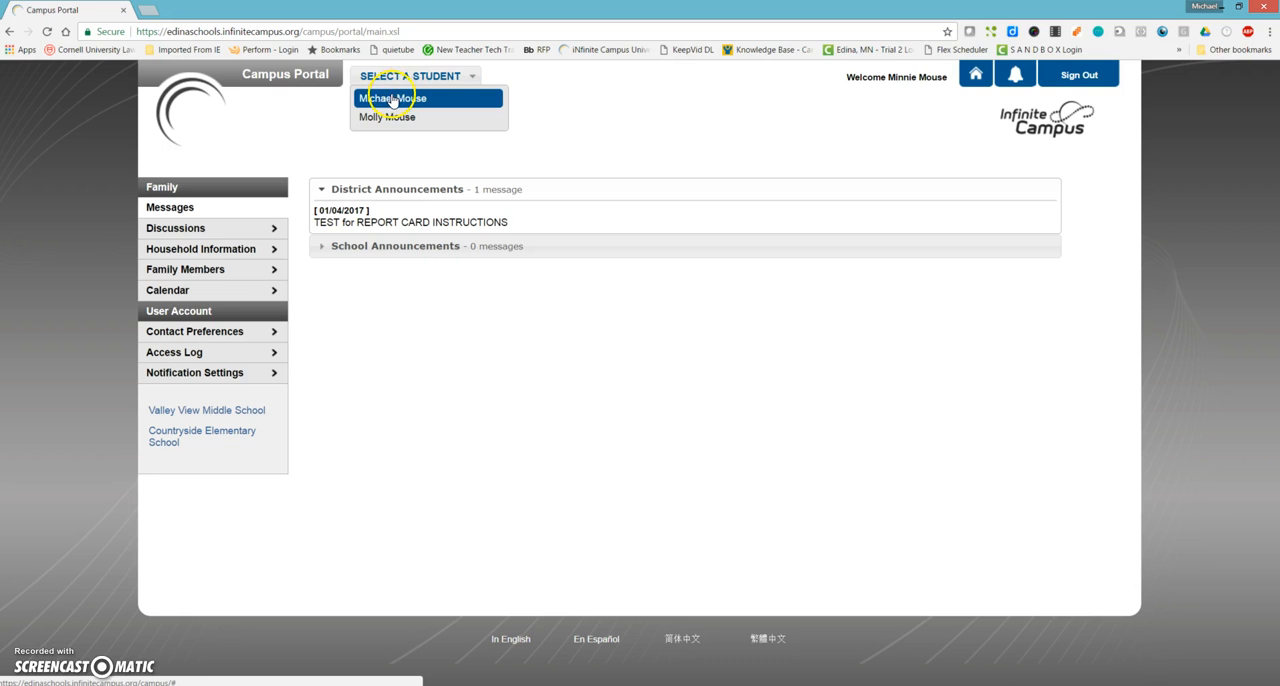
left_click(392, 98)
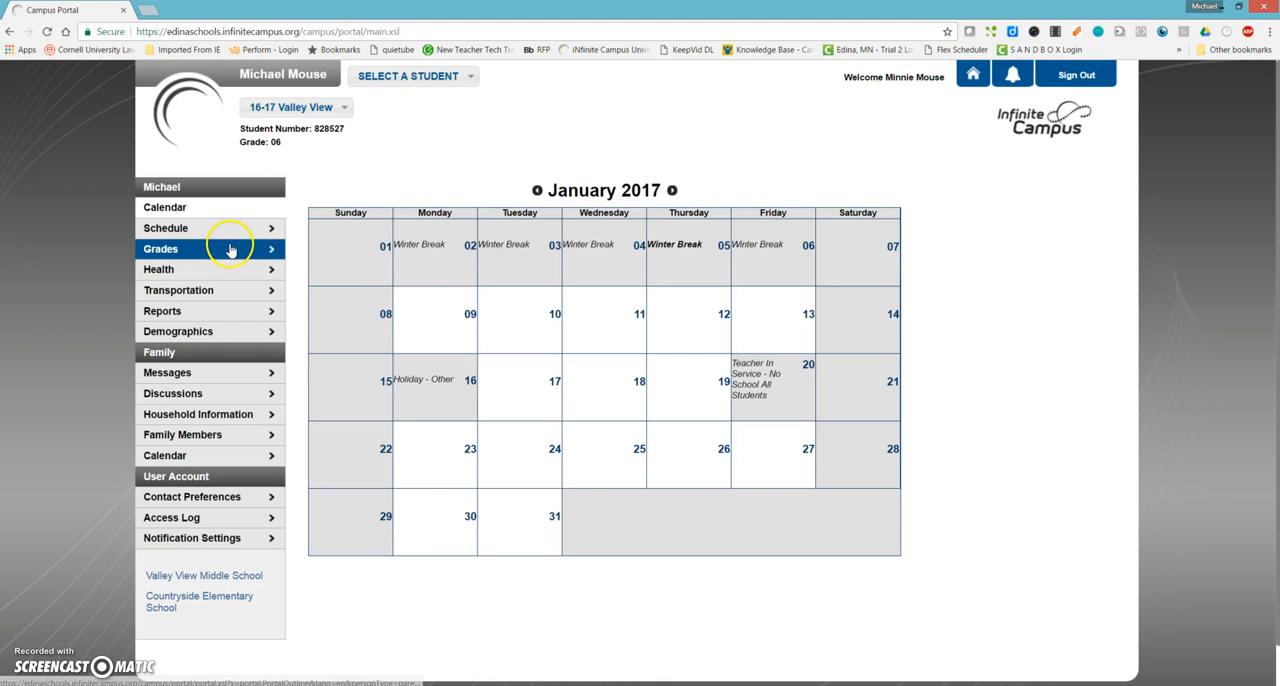
left_click(161, 248)
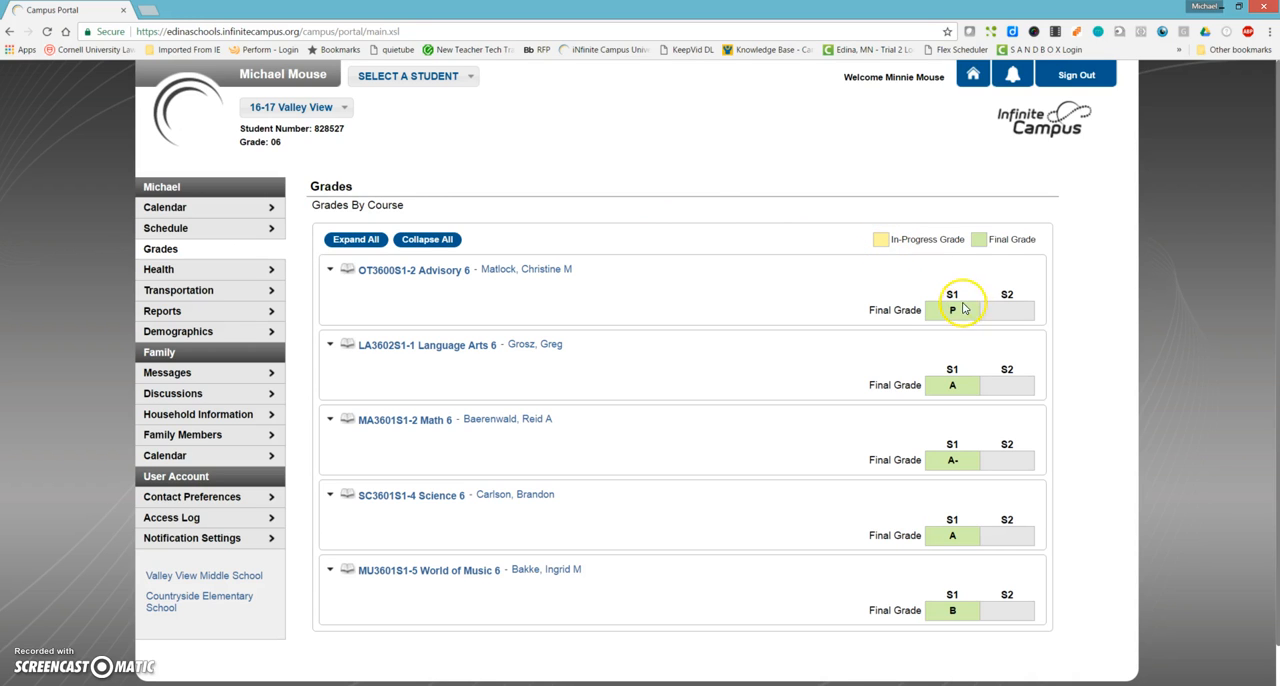
mouse_move(953, 565)
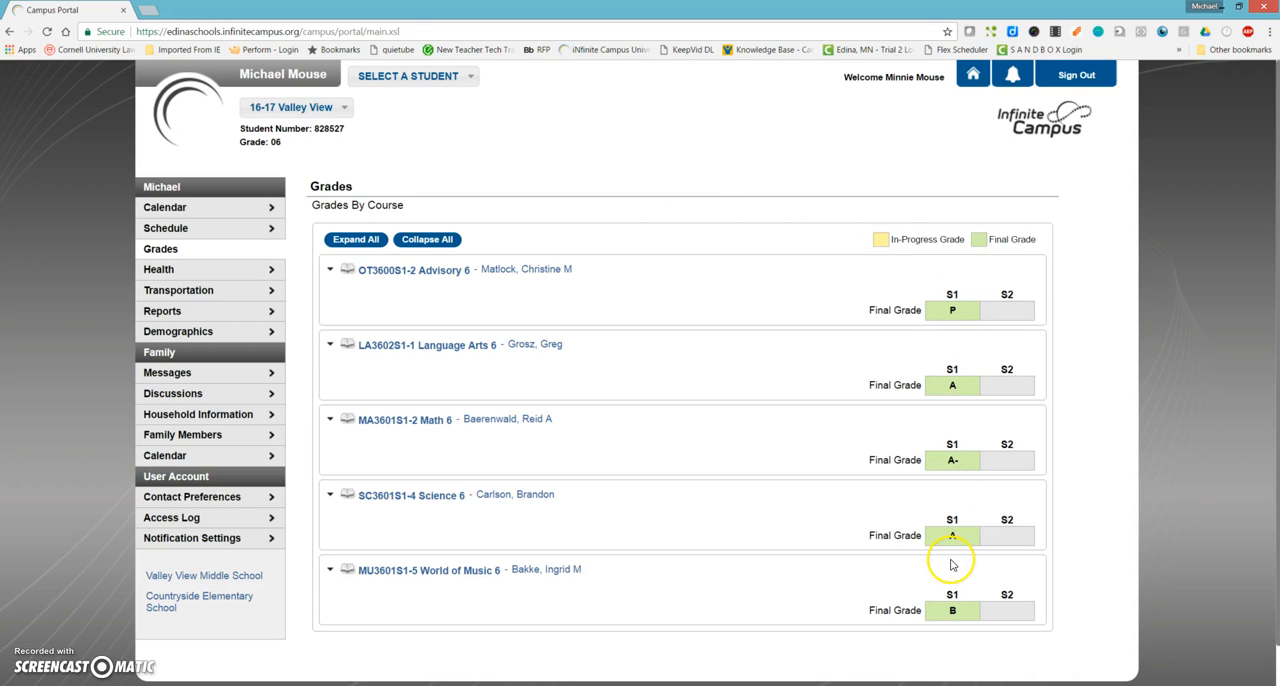
mouse_move(953, 384)
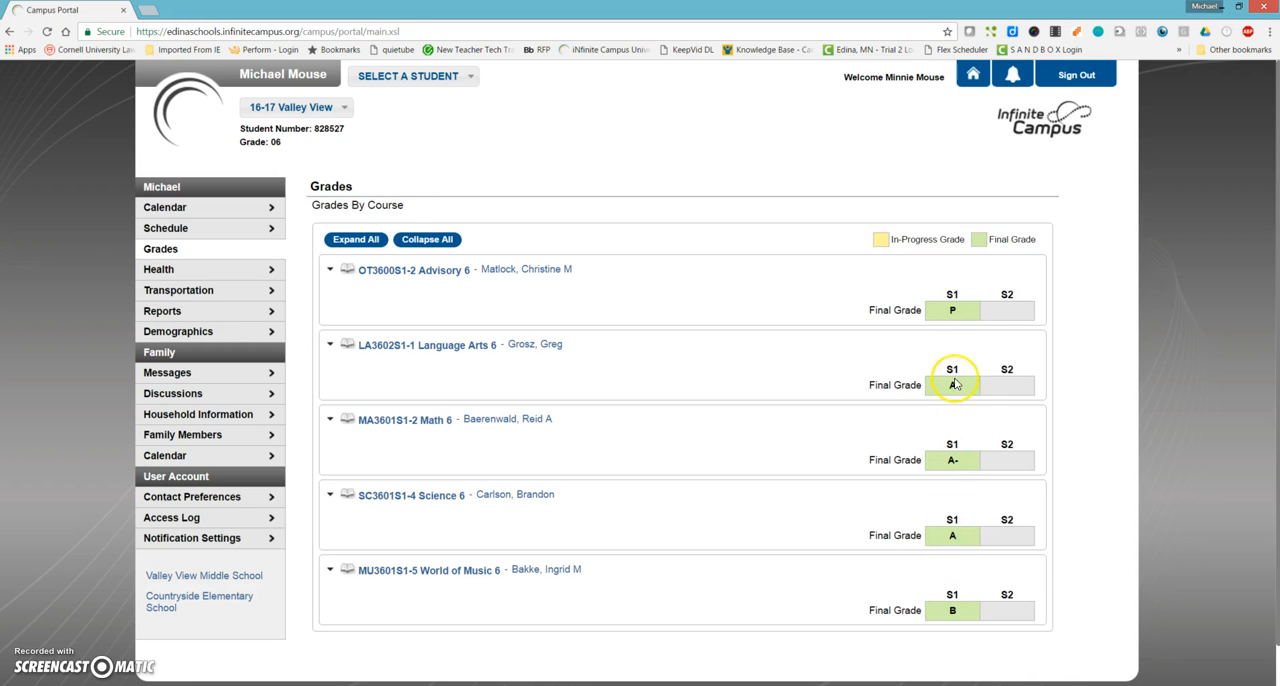
mouse_move(775, 369)
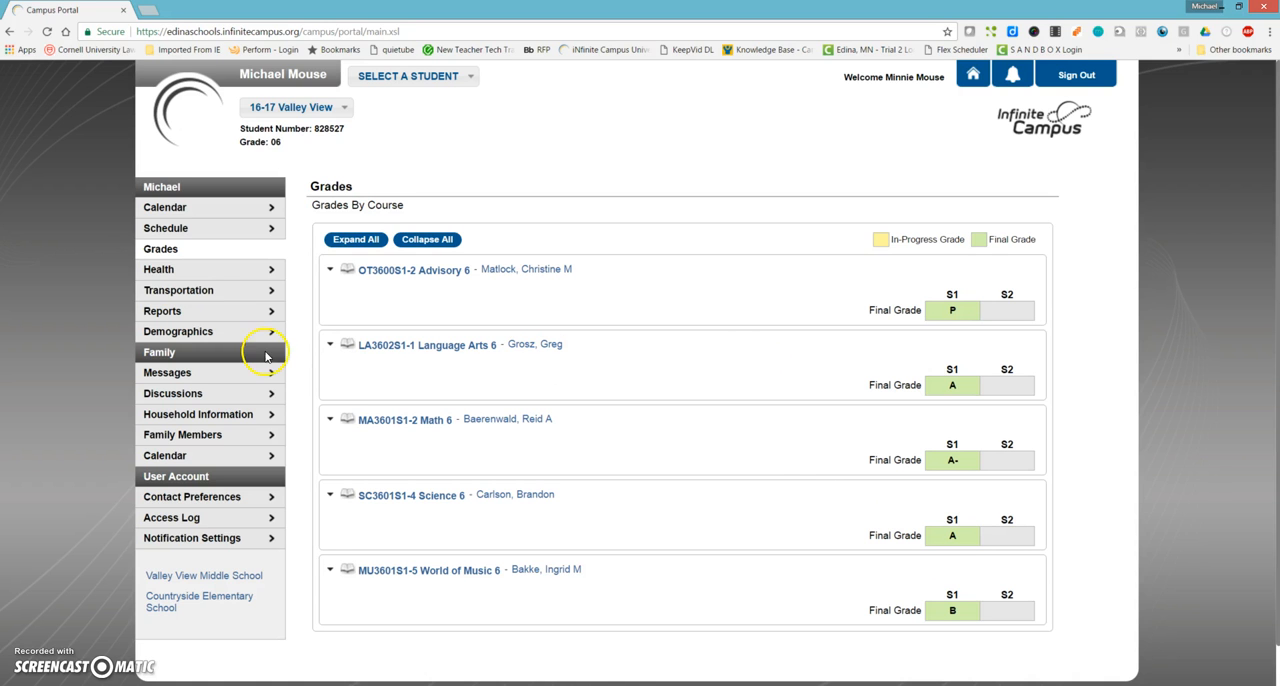
left_click(162, 311)
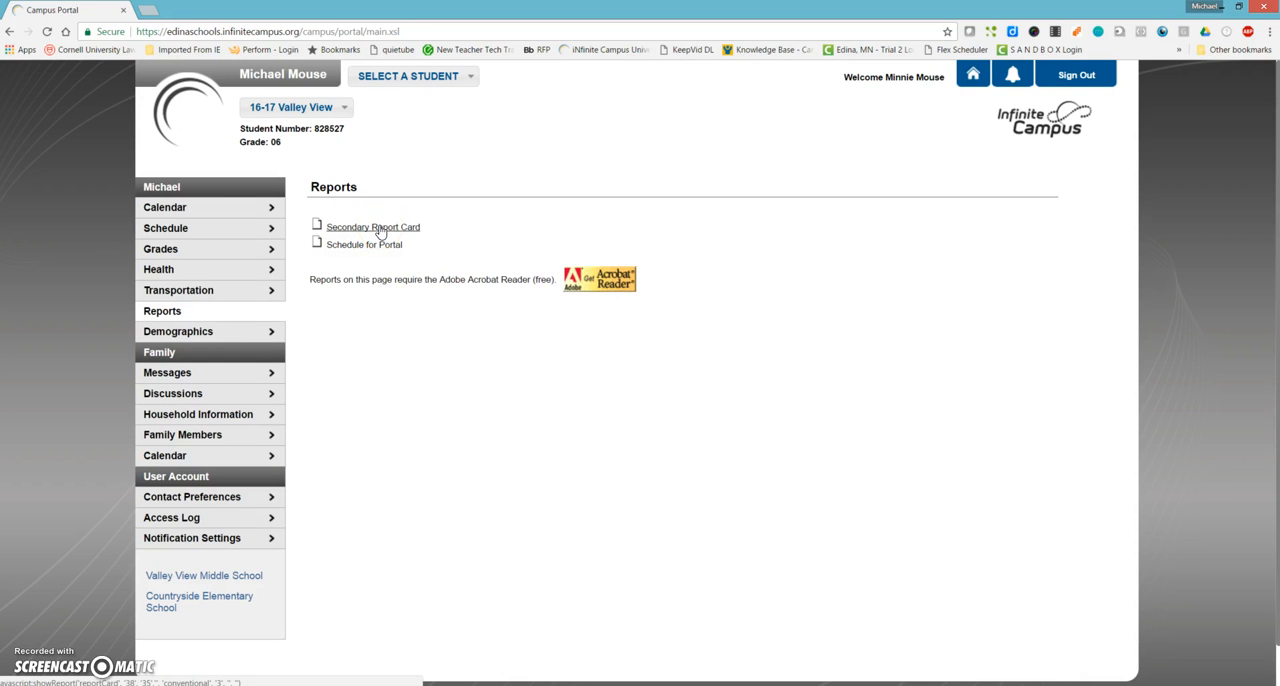
View Michael's 2016–2017 Secondary Report Card PDF, scrolling through GPA, attendance and grades.
left_click(372, 226)
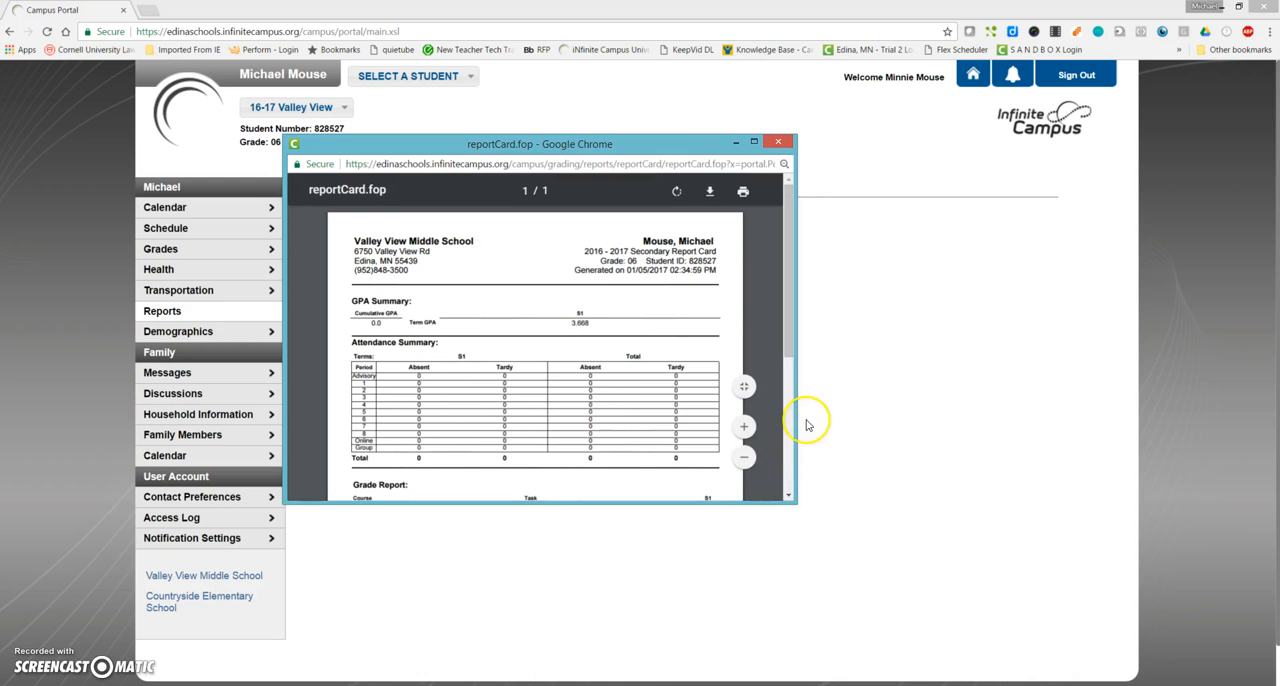
scroll("down", 3)
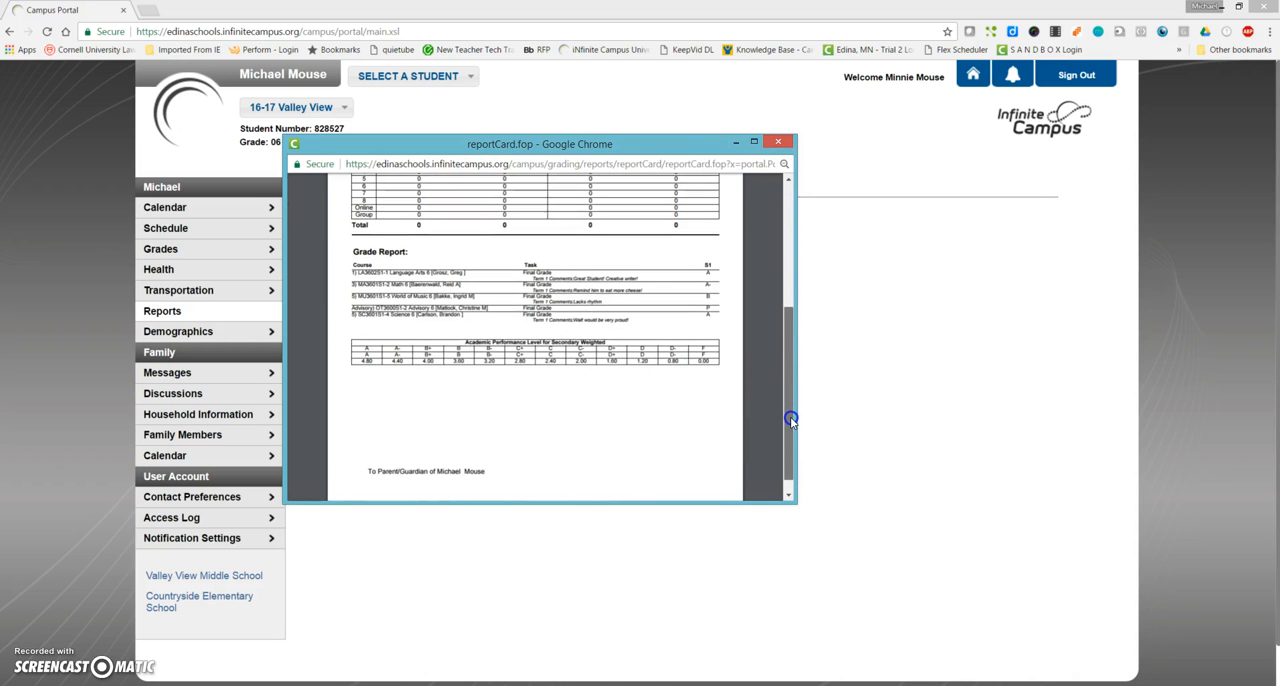
scroll("up", 3)
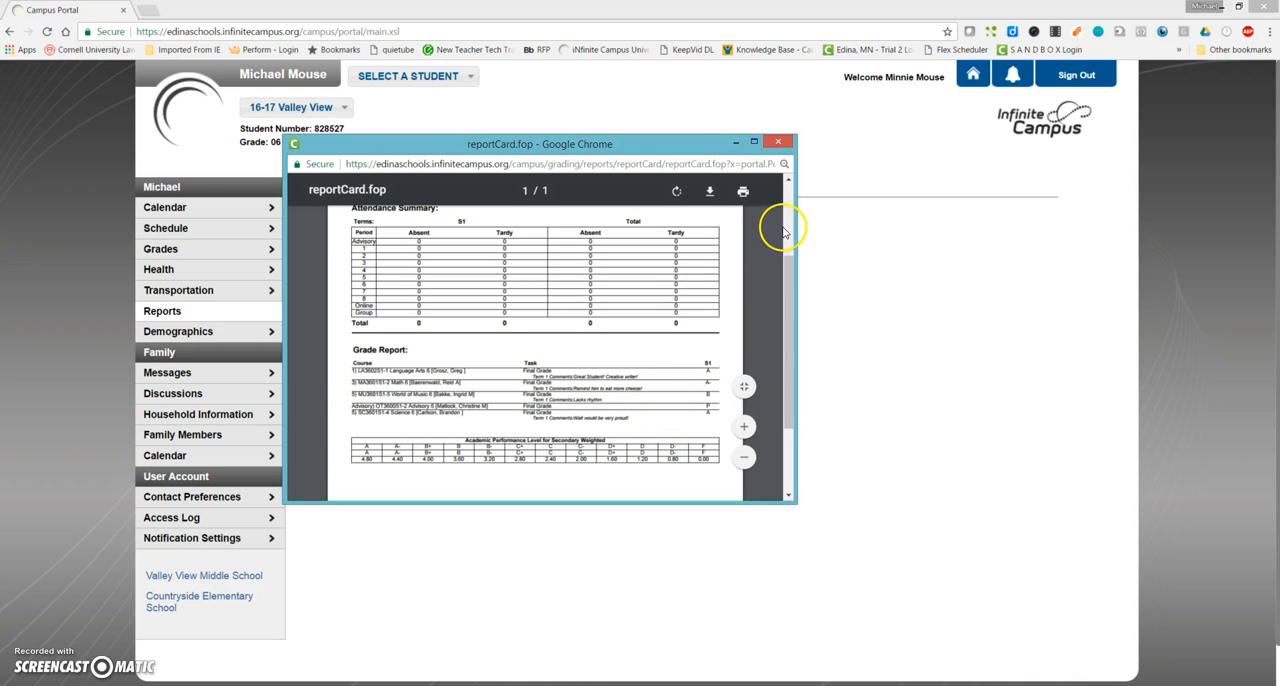
scroll("up", 3)
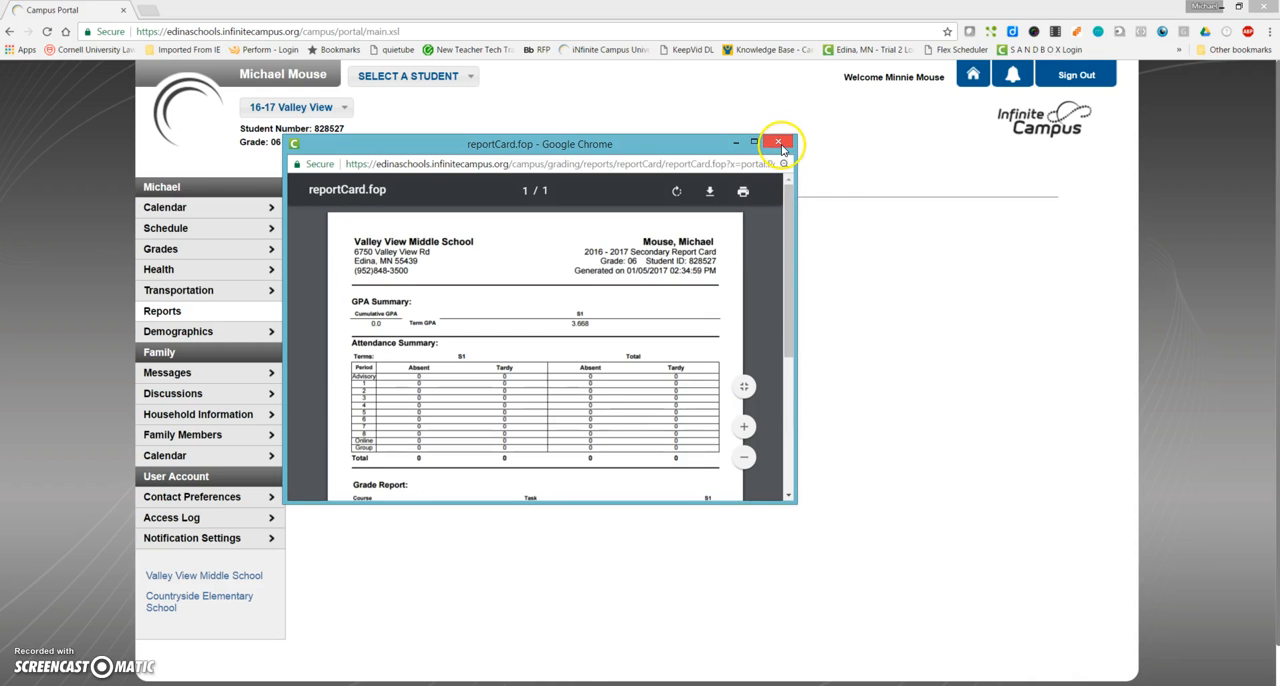
Close the report card, select Molly, the third-grade Countryside student, and show her Reports list.
left_click(778, 143)
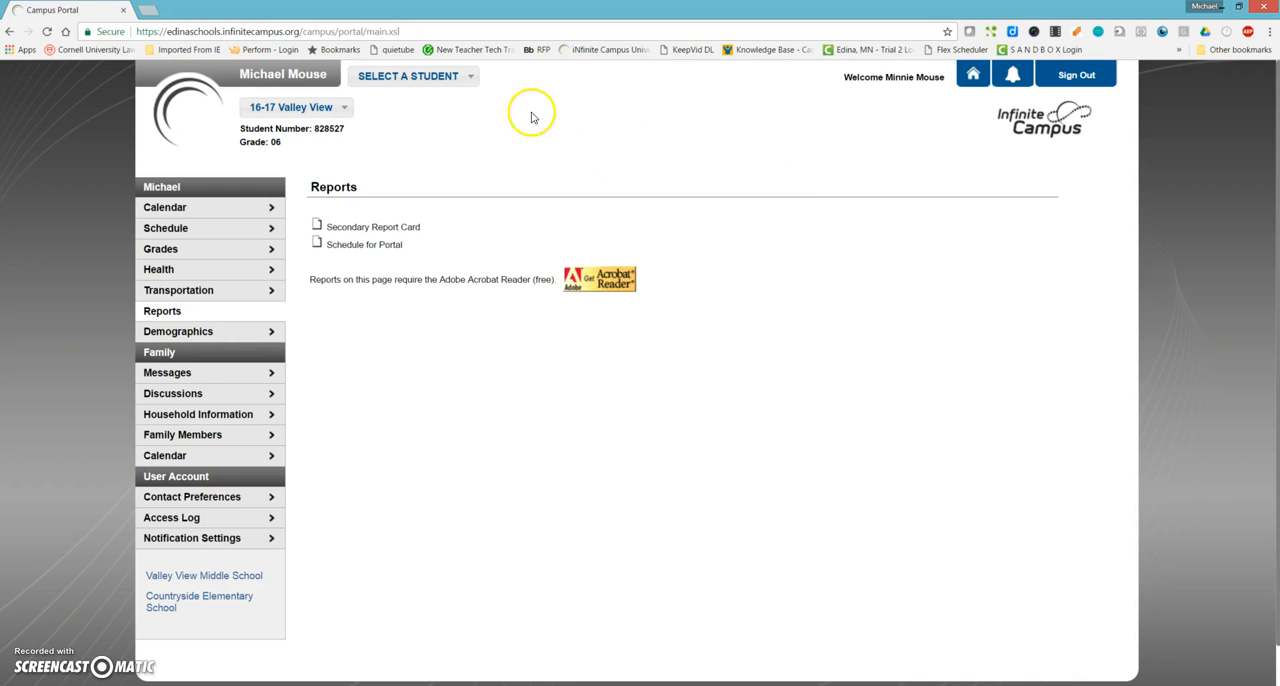
left_click(413, 75)
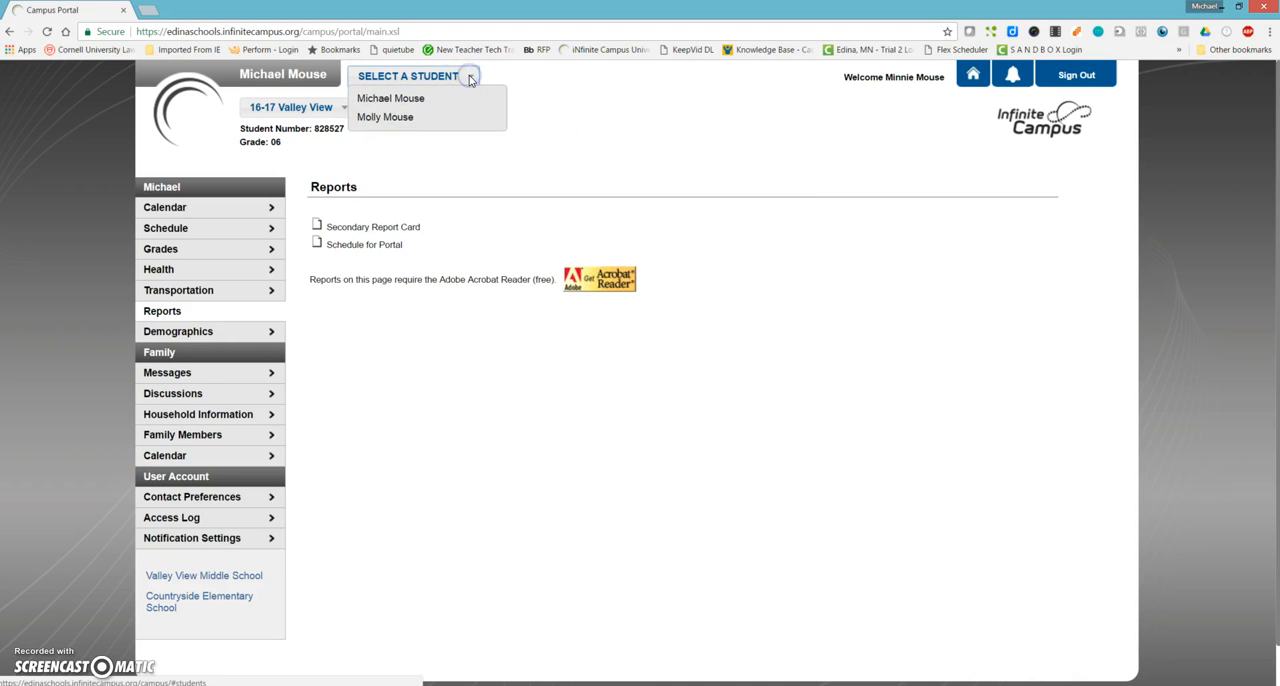
left_click(385, 117)
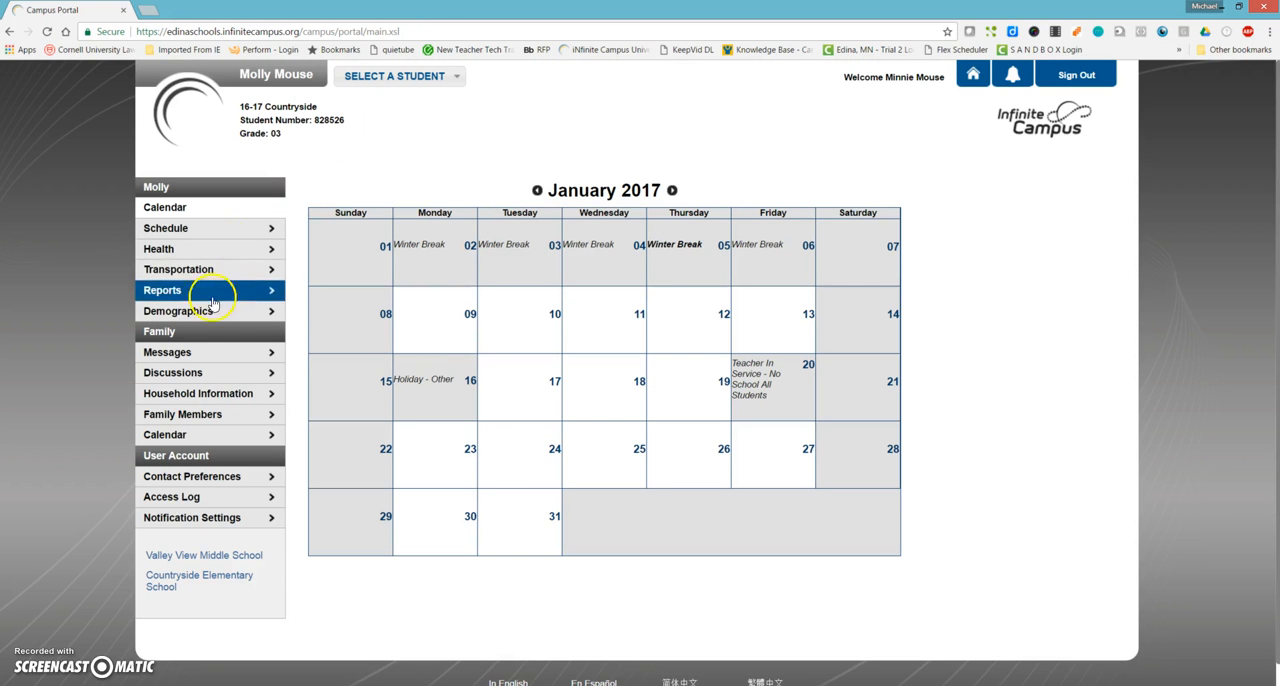
mouse_move(324, 168)
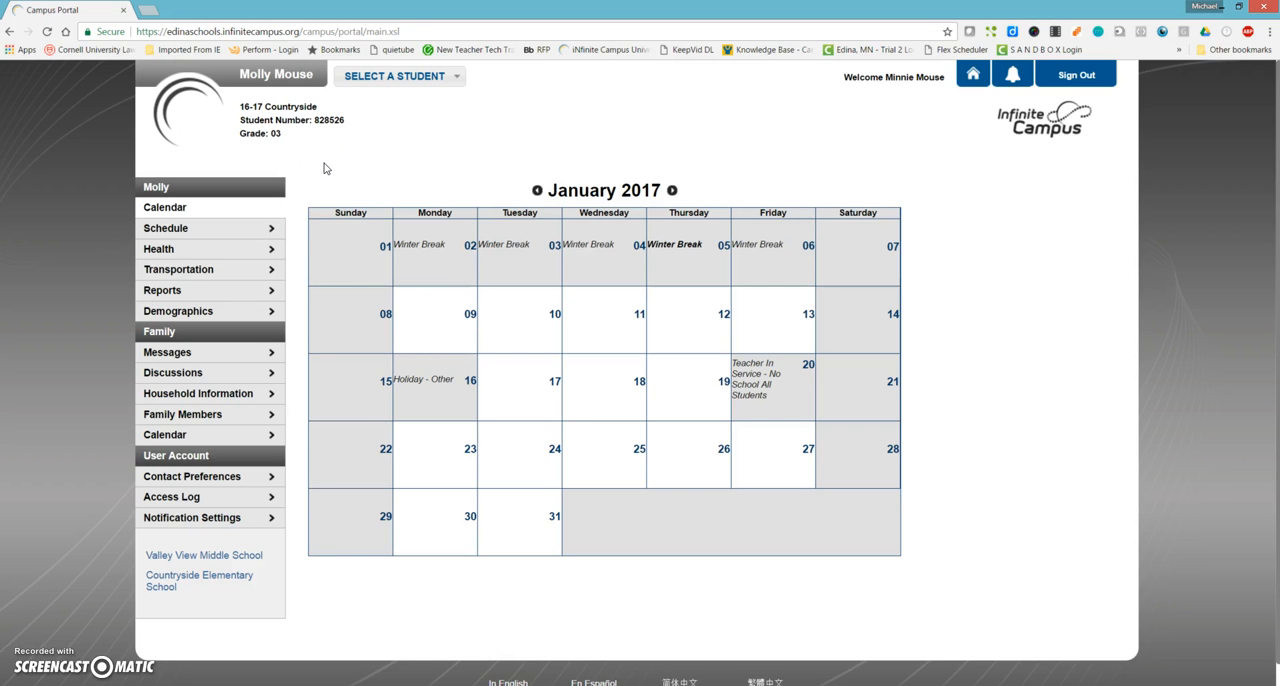
left_click(162, 290)
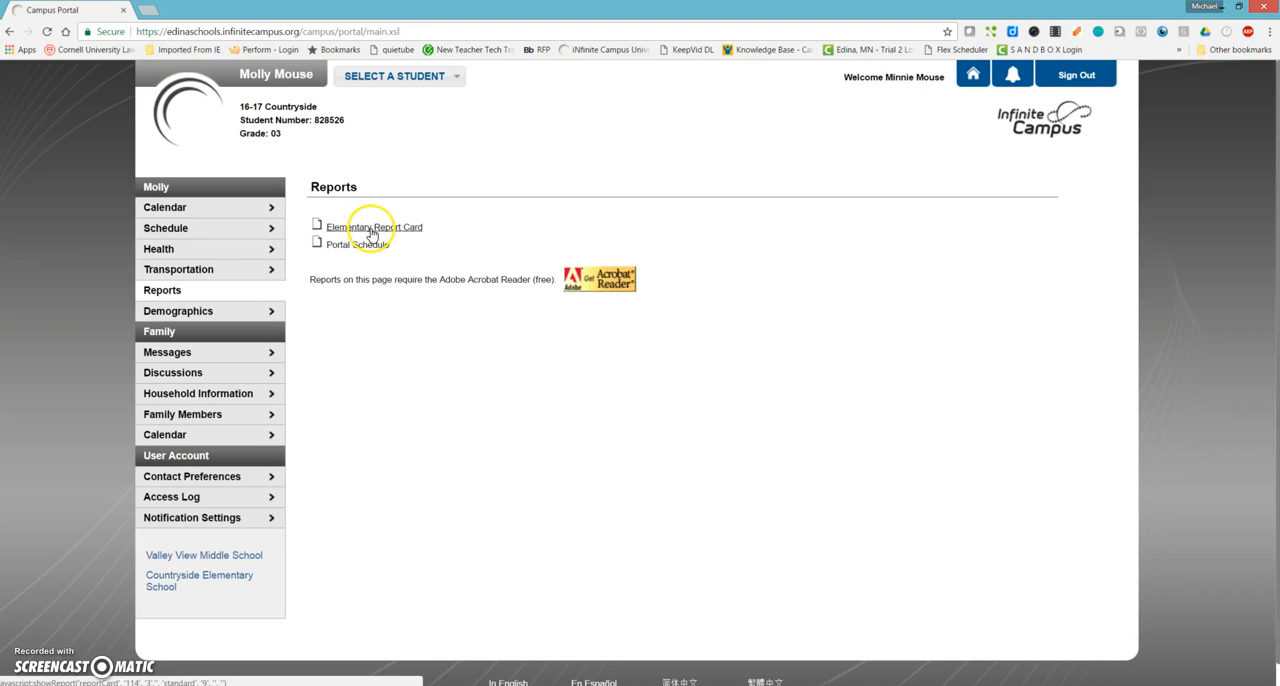